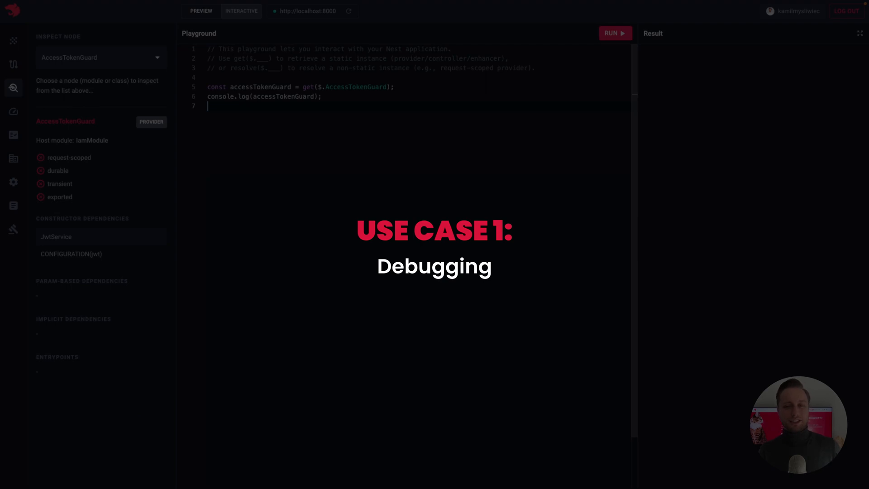
- Swap AccessTokenGuard for UsersController in the get() call and console.log line
{"action": "type", "text": "UsersControll"}
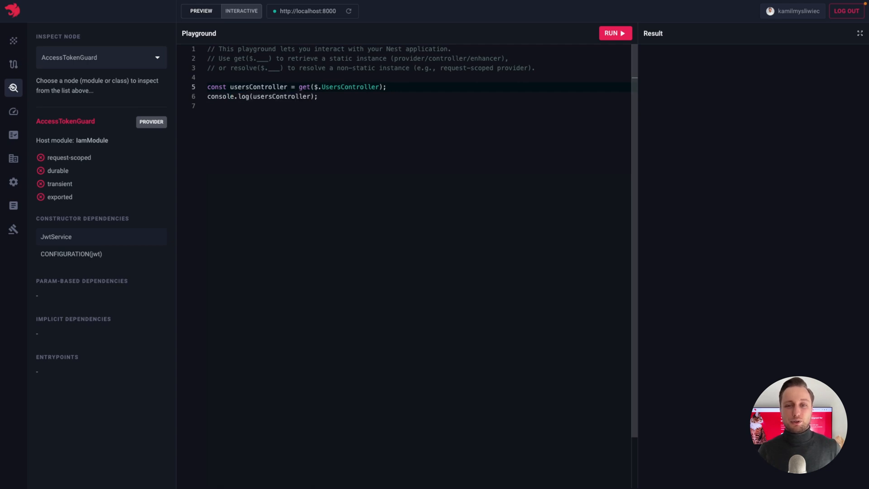
- Add await usersController.create with name 'Kamil' and run it to log the created user
{"action": "type", "text": "await usersController.create({ name: 'Kami'"}
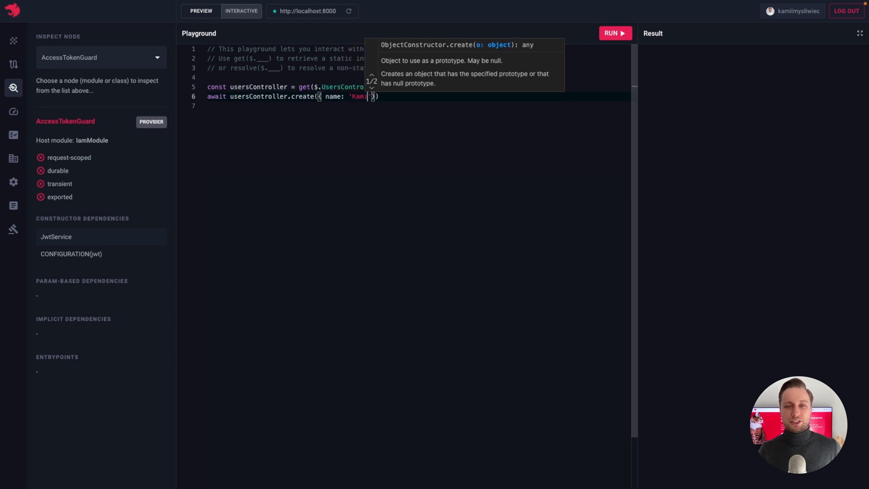
{"action": "left_click", "coordinate": [614, 33]}
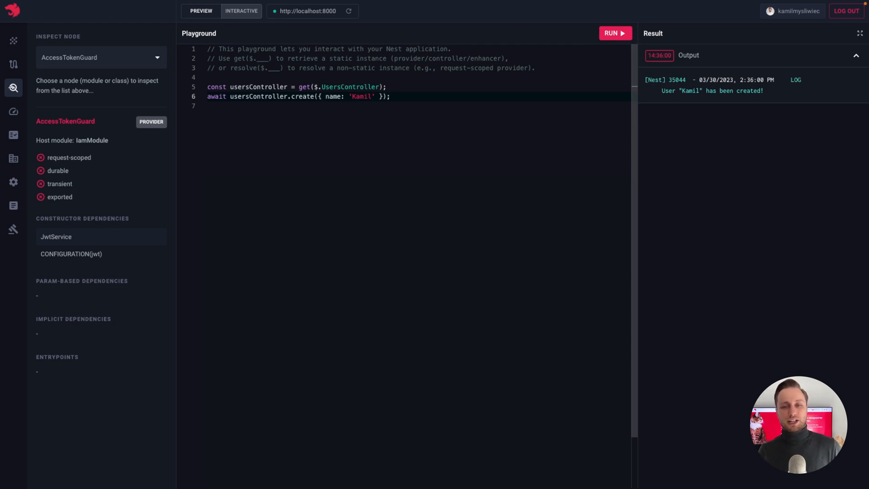
- Emit 'payment.failed' with { id: 1 } via the EventEmitter and run the code
{"action": "type", "text": "eventEmitter.emit("}
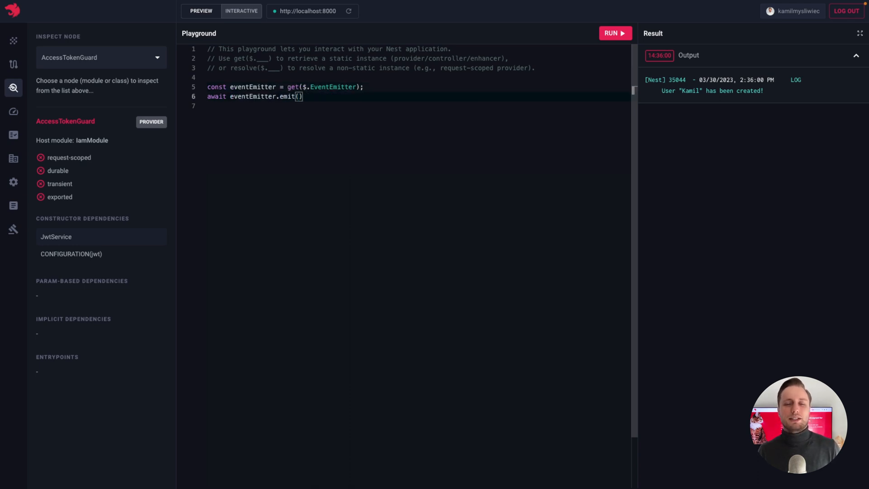
{"action": "type", "text": "'payment.failed',"}
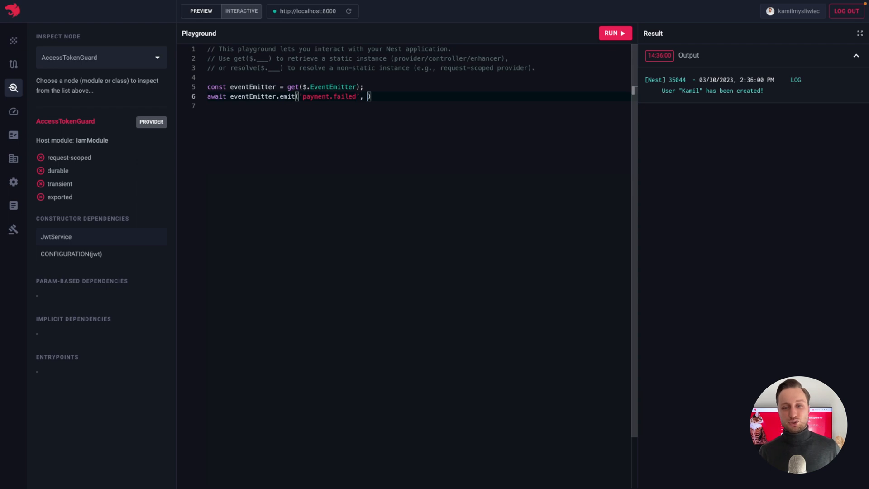
{"action": "type", "text": "{ id: 1}"}
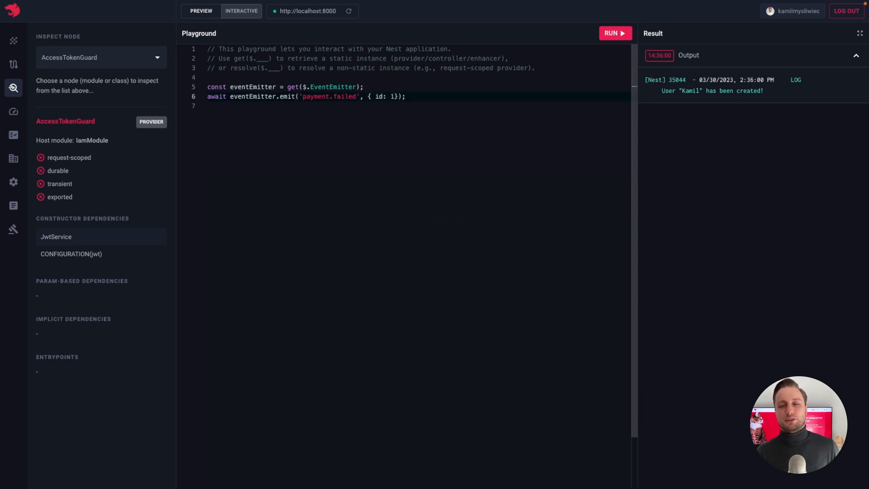
{"action": "left_click", "coordinate": [614, 33]}
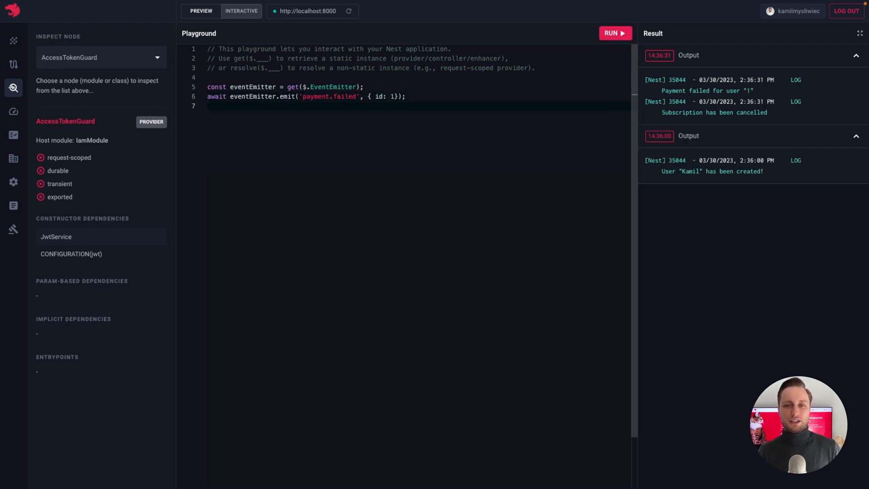
{"action": "left_click", "coordinate": [855, 135]}
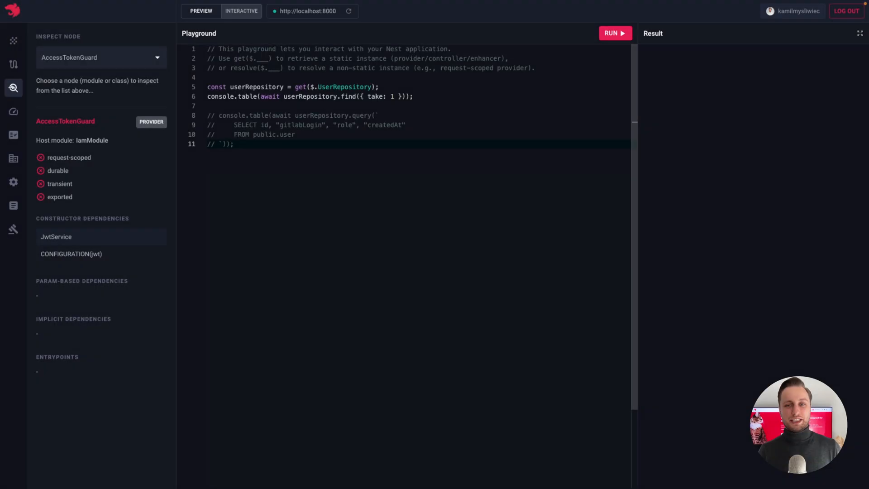
- Run console.table(await userRepository.find({ take: 1 })) to print one user
{"action": "double_click", "coordinate": [247, 96]}
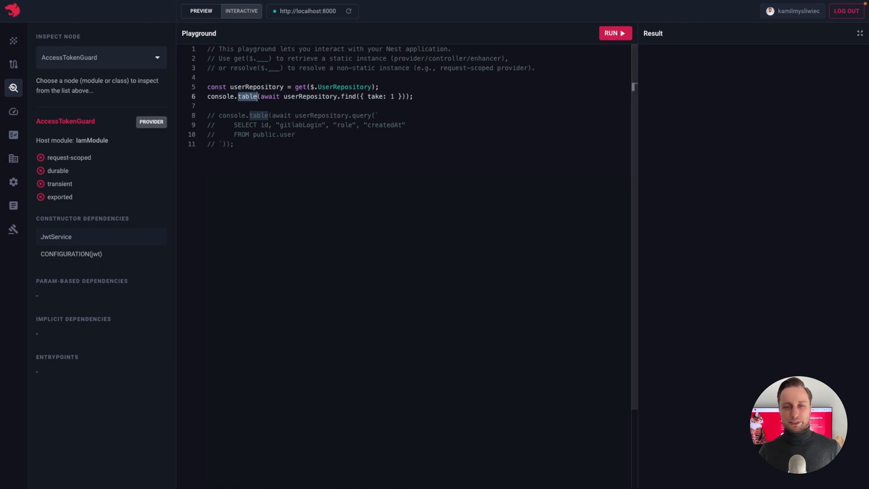
{"action": "left_click", "coordinate": [615, 33]}
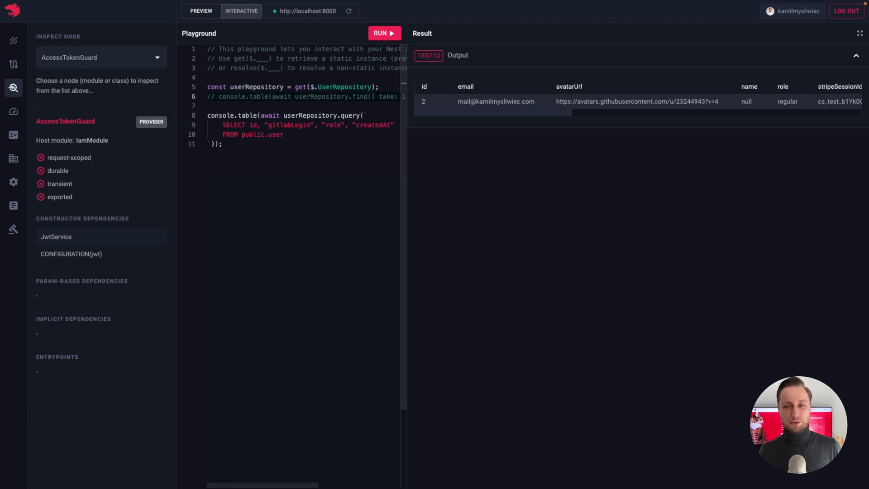
- Run the raw SQL users query, showing id, gitlabLogin, role and createdAt for two users
{"action": "left_click", "coordinate": [384, 33]}
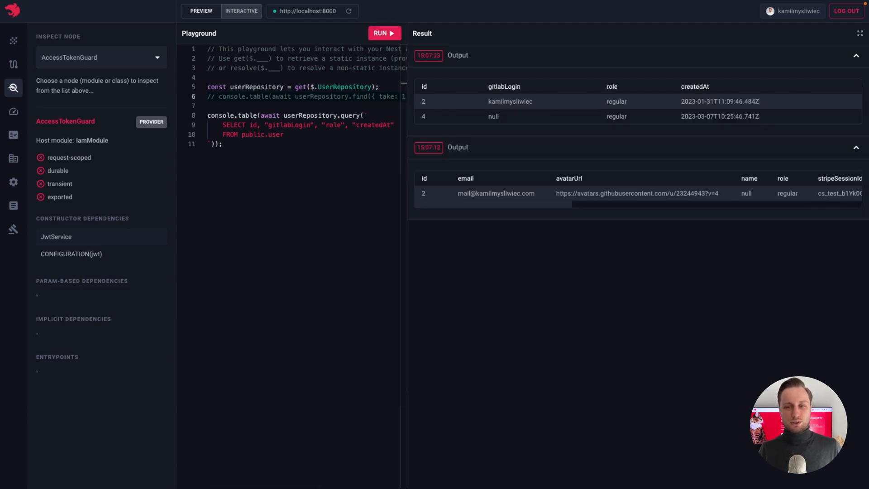